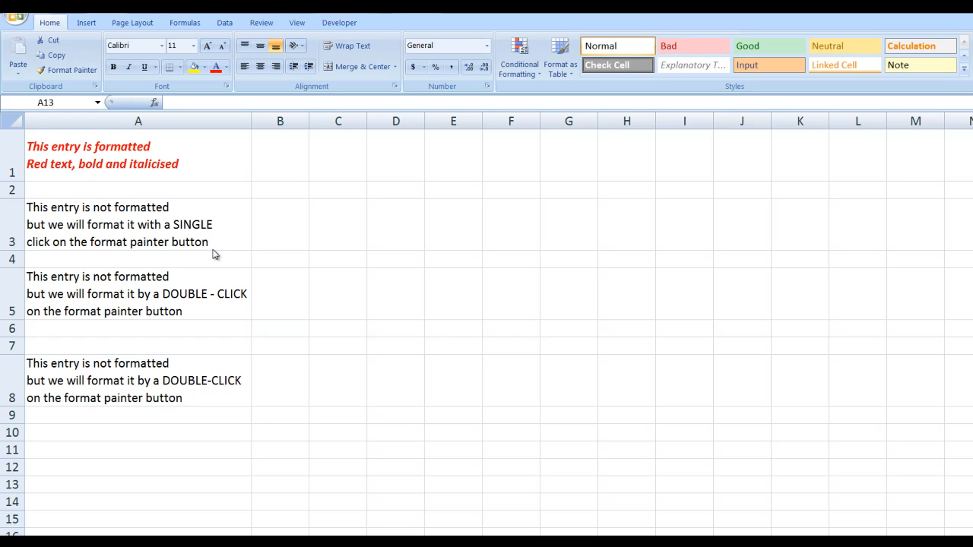
pyautogui.moveTo(146, 180)
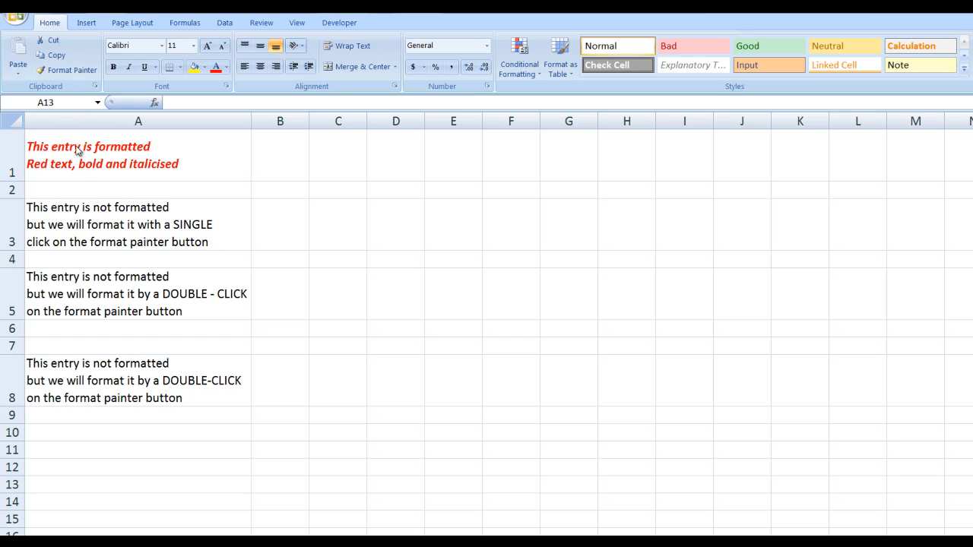
pyautogui.moveTo(91, 175)
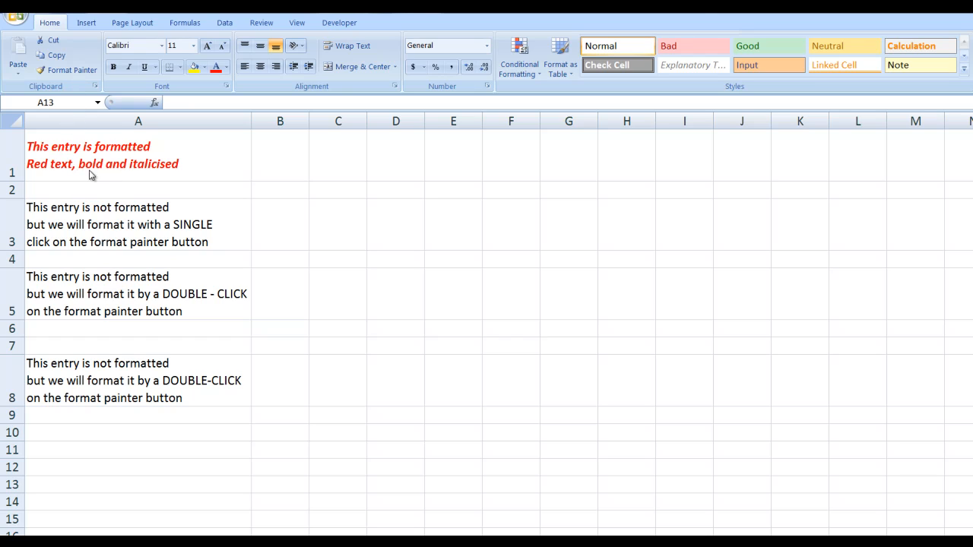
pyautogui.moveTo(156, 173)
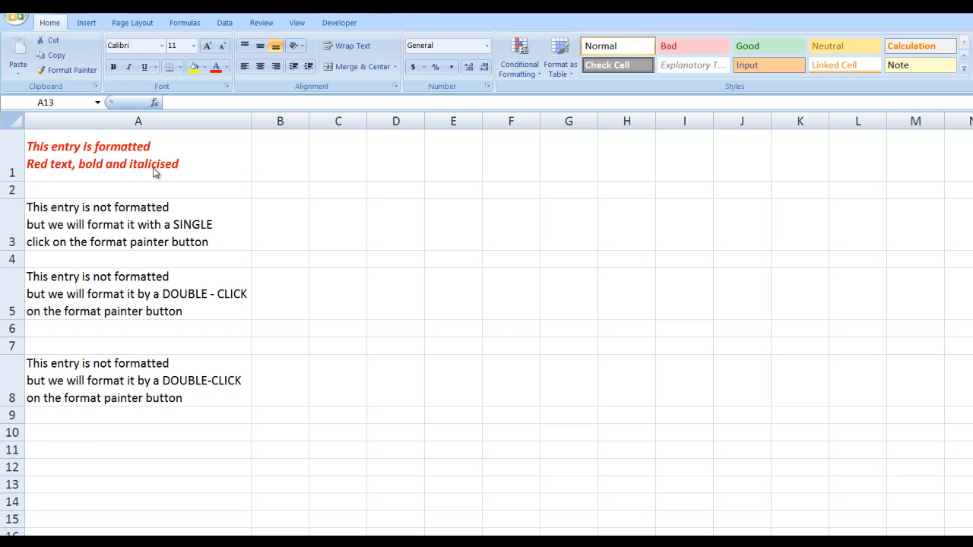
# Copy A1's red bold italic formatting onto cell A3 with a single Format Painter use.
pyautogui.click(137, 156)
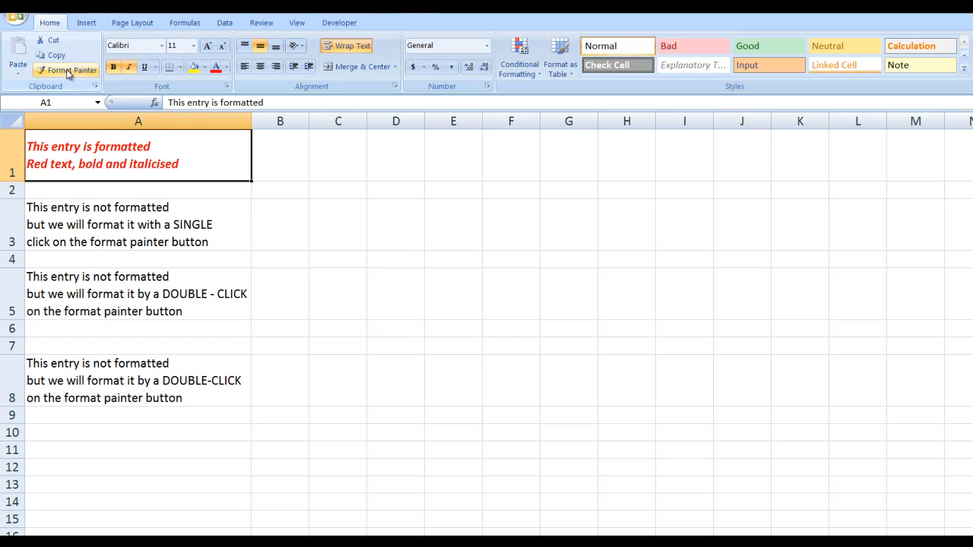
pyautogui.click(67, 70)
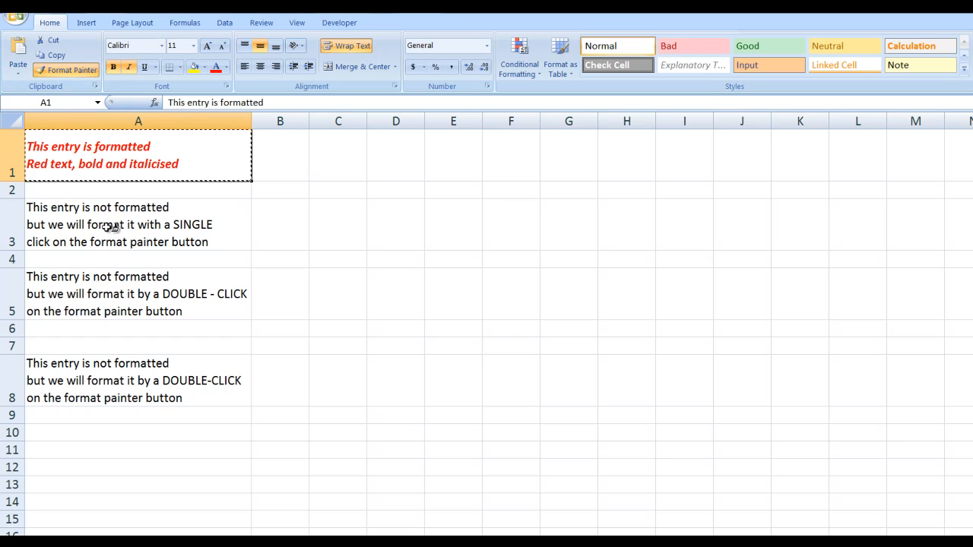
pyautogui.click(99, 224)
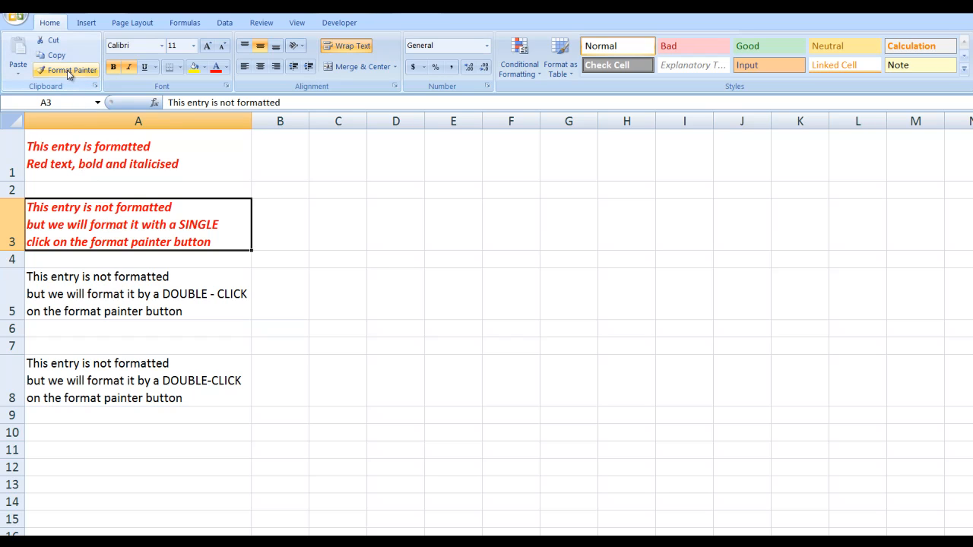
# Lock Format Painter on and paint A1's red bold italic style onto A5 and A8.
pyautogui.click(73, 70)
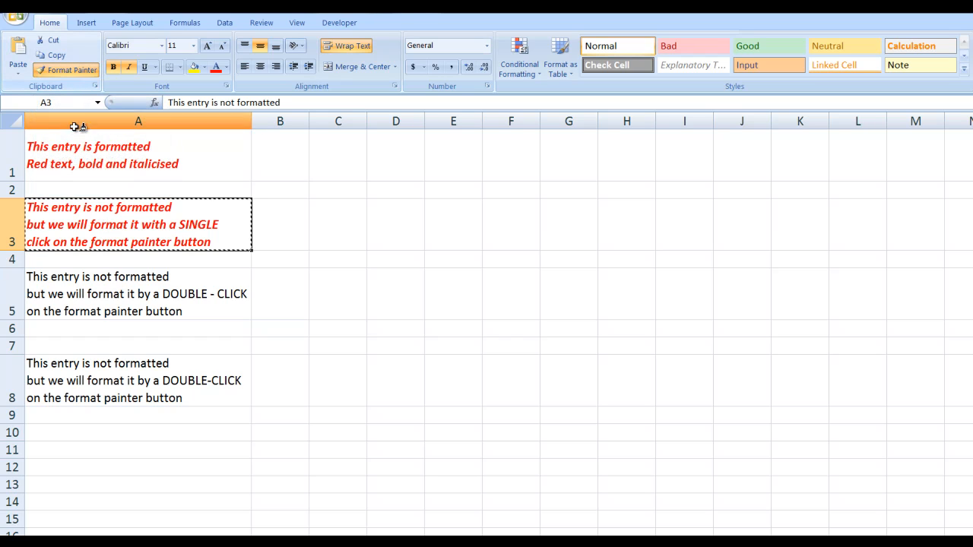
pyautogui.click(114, 294)
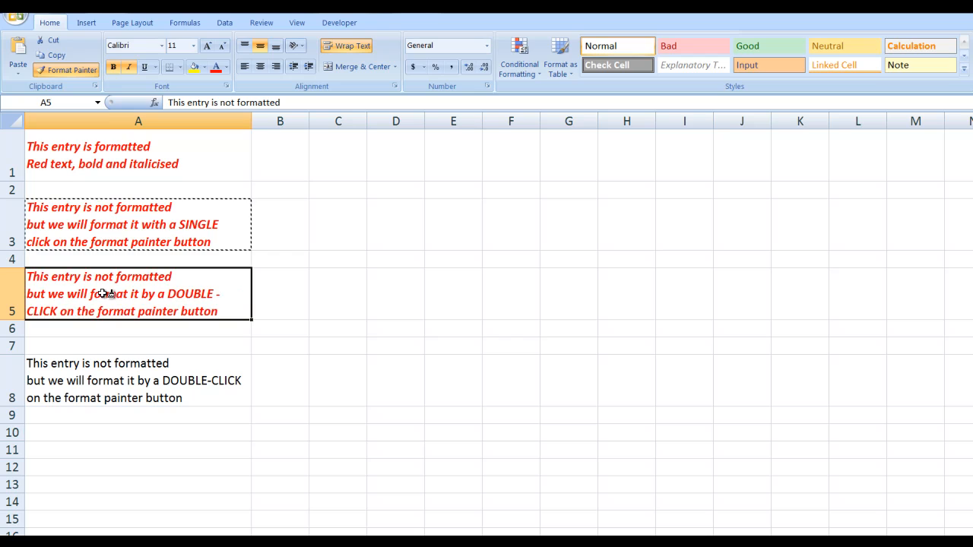
pyautogui.click(138, 380)
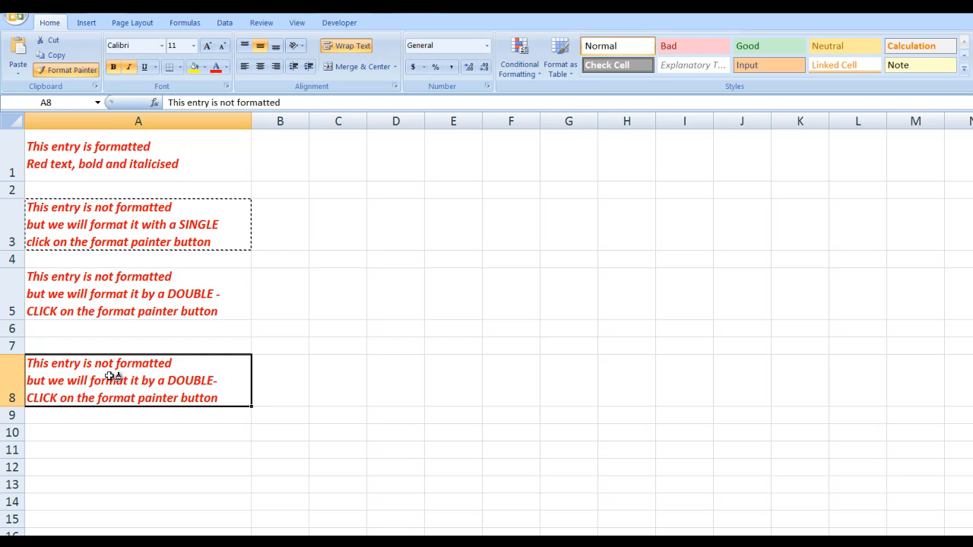
pyautogui.moveTo(67, 70)
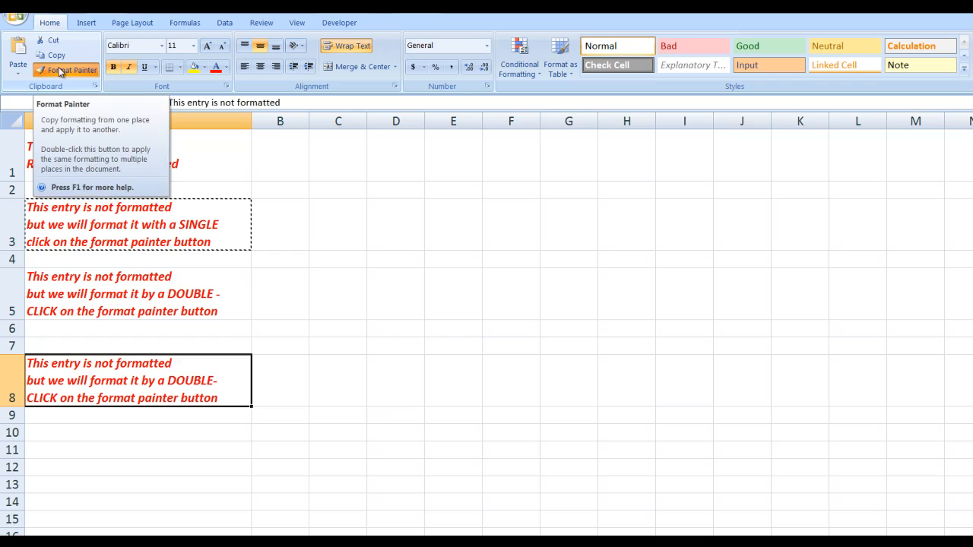